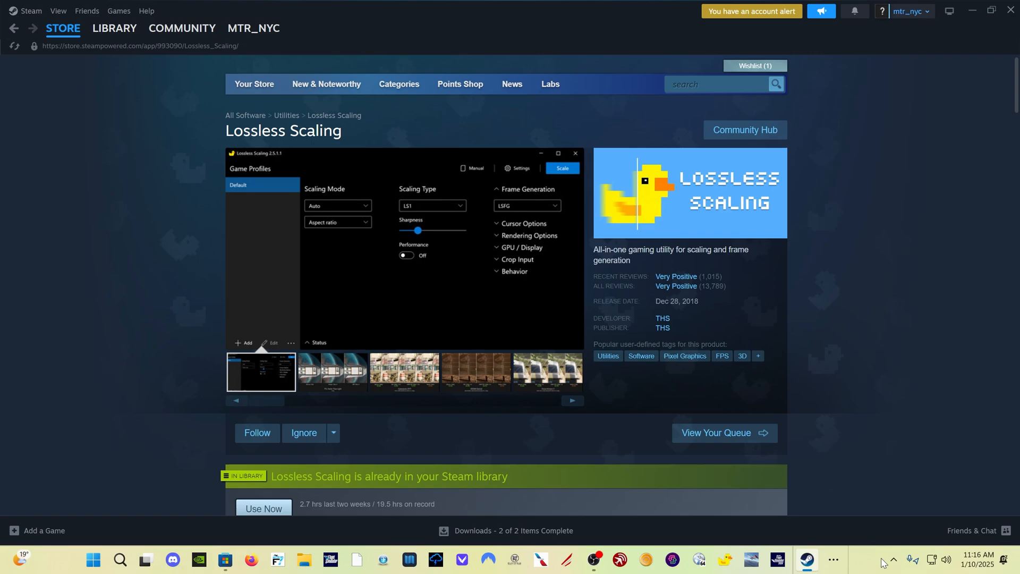
# Browse the announcement's comparison screenshots for FTL, Cyberpunk 2077 and DOOM Eternal
pyautogui.click(331, 371)
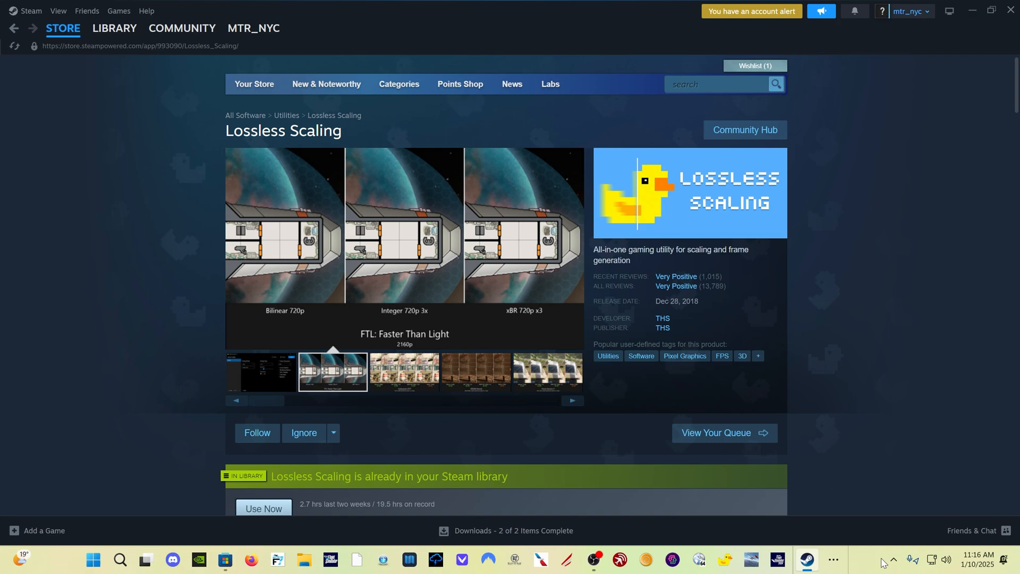
pyautogui.click(403, 372)
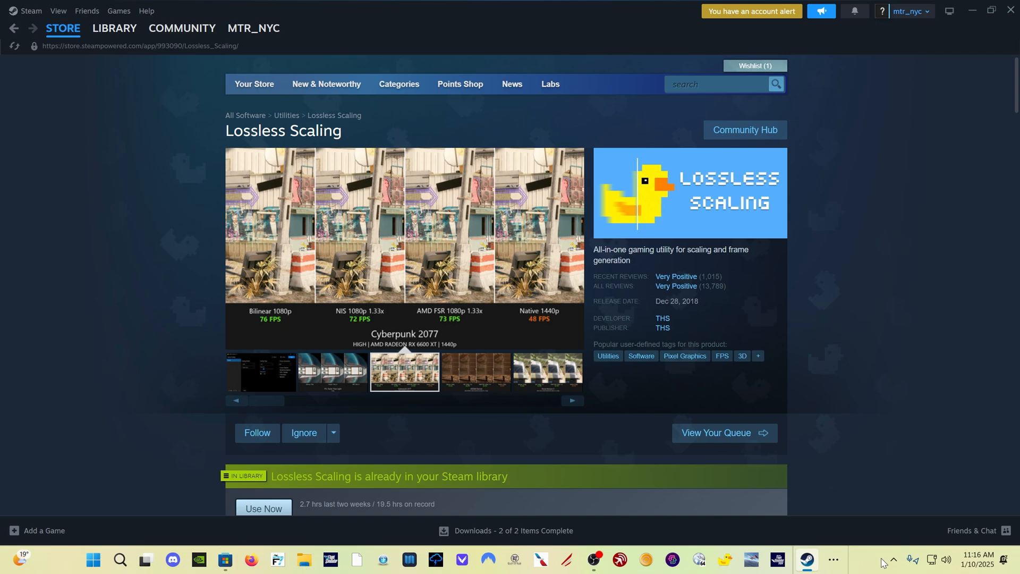
pyautogui.click(476, 371)
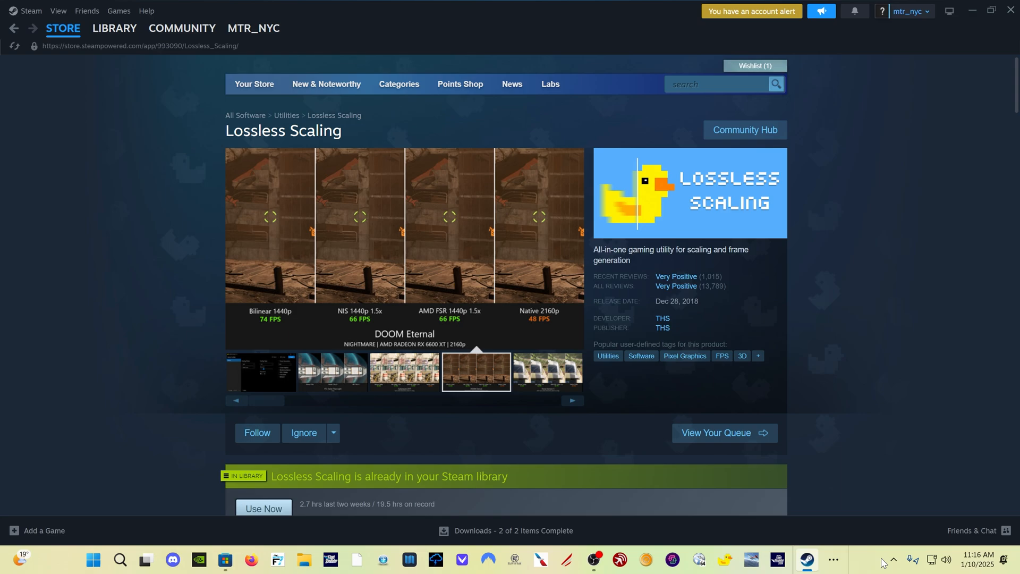
pyautogui.click(261, 371)
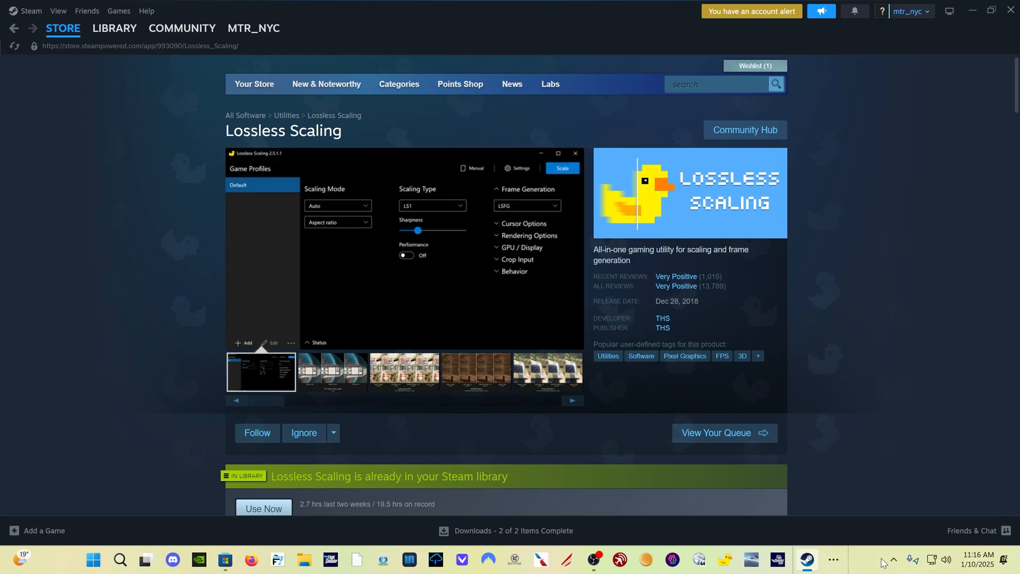
pyautogui.click(332, 371)
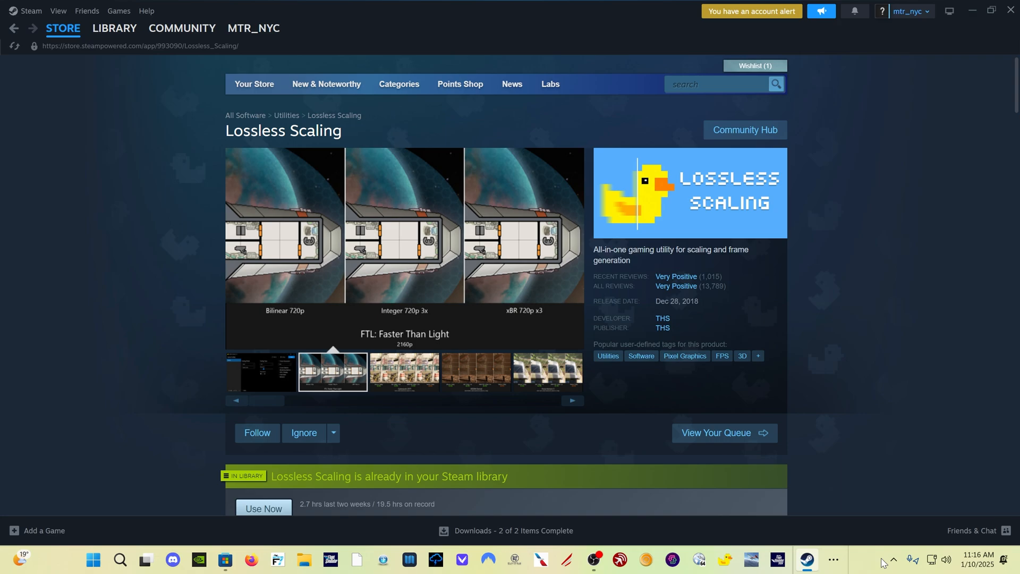
pyautogui.click(403, 371)
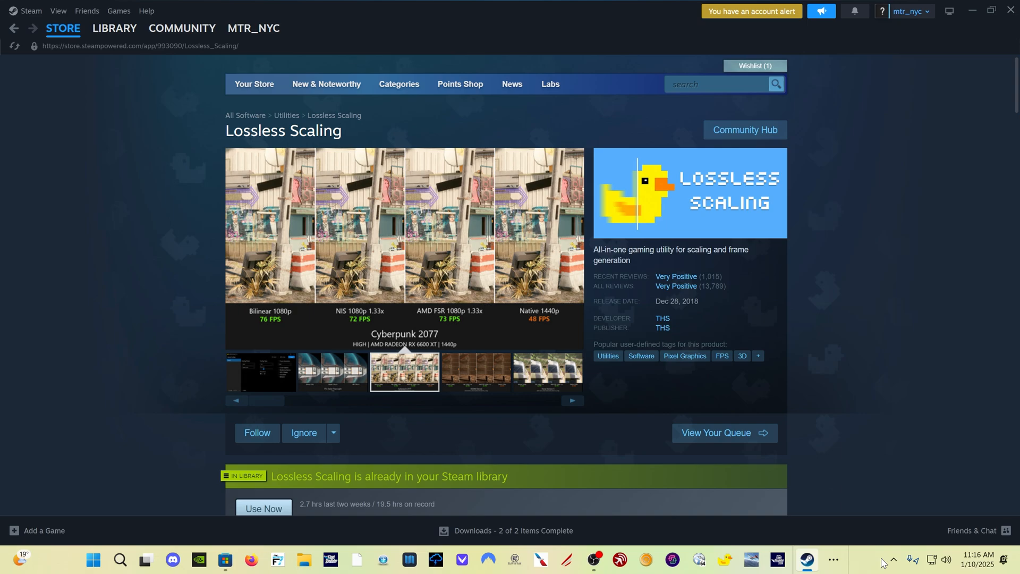
pyautogui.click(260, 371)
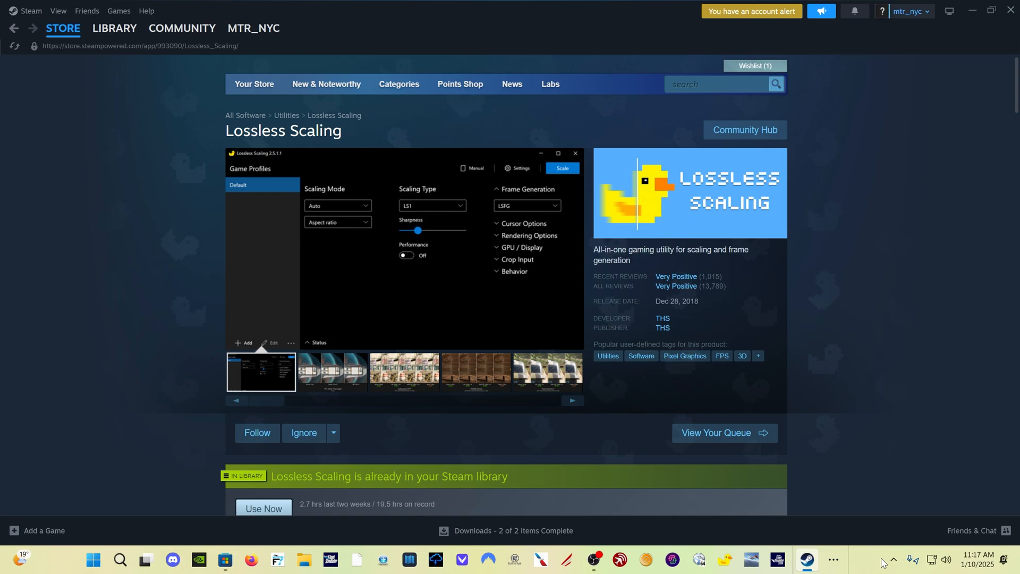
pyautogui.click(332, 371)
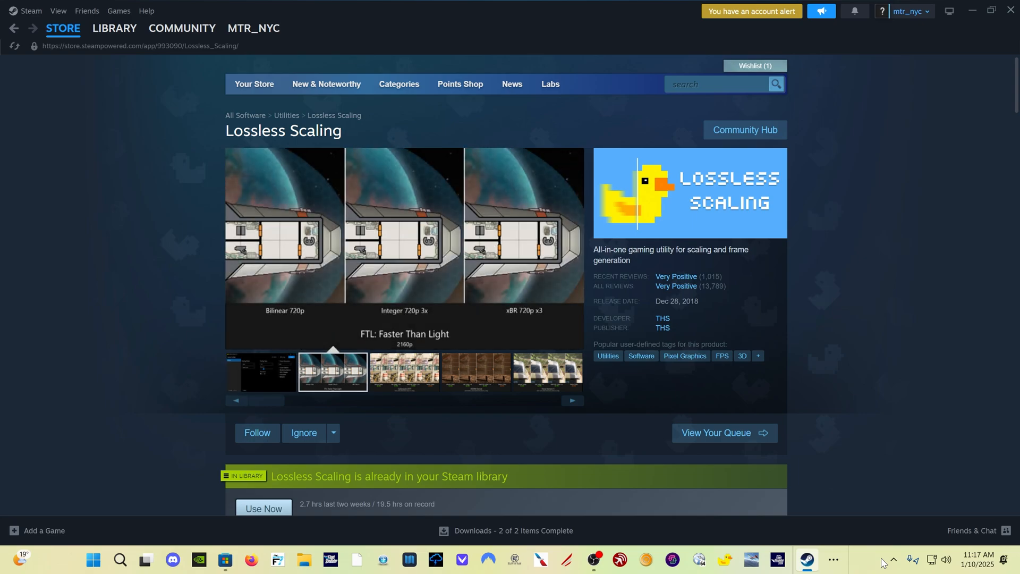
pyautogui.click(403, 372)
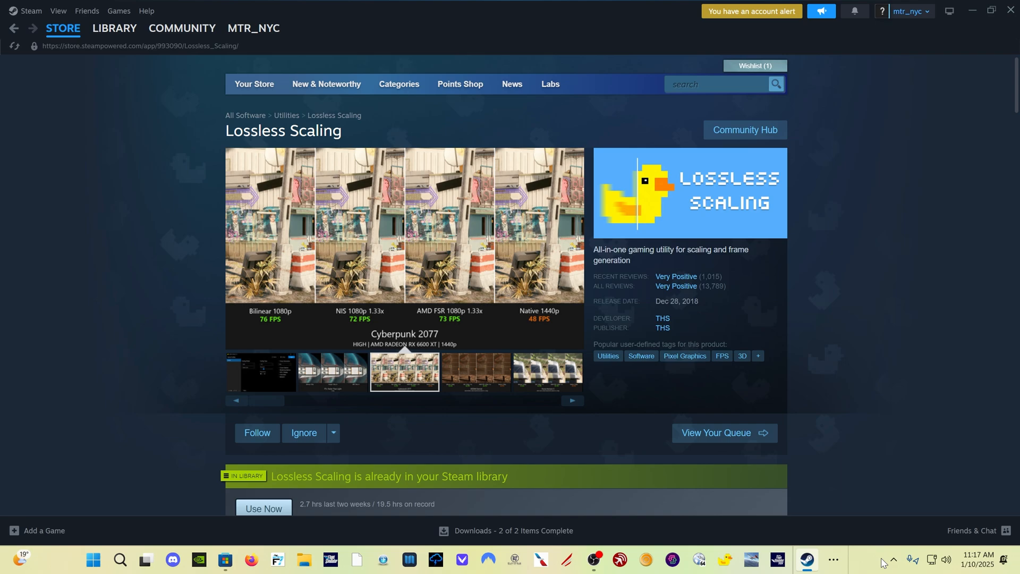
pyautogui.click(475, 371)
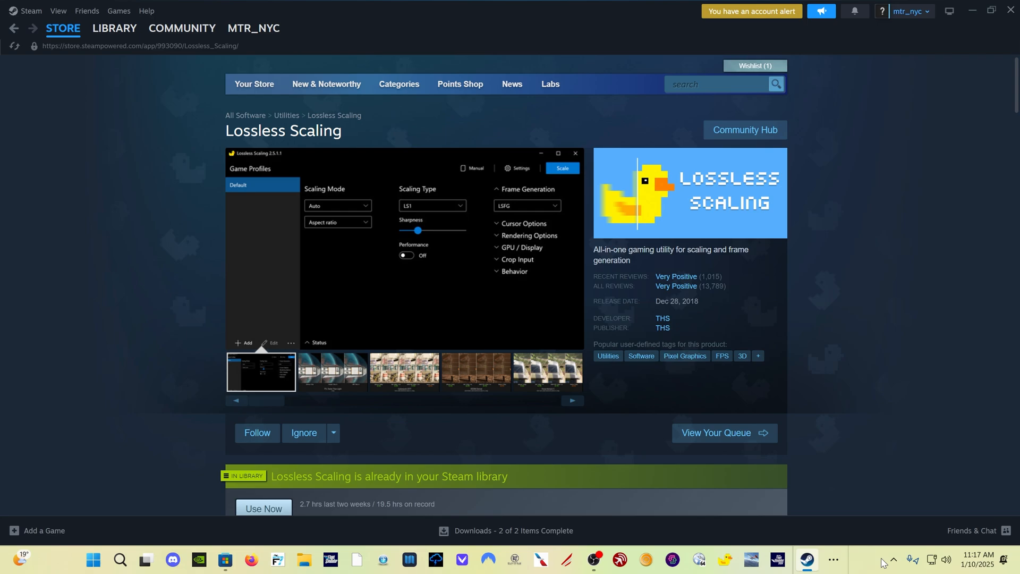
pyautogui.click(332, 372)
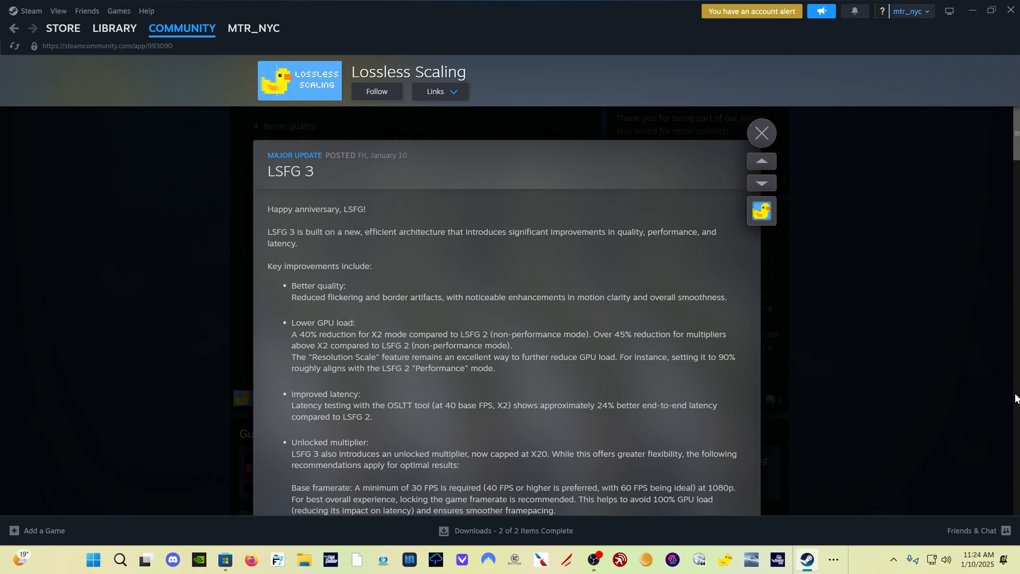
# Scroll the LSFG 3 post down to the latency chart, then bring up Lossless Scaling
pyautogui.scroll(-3)
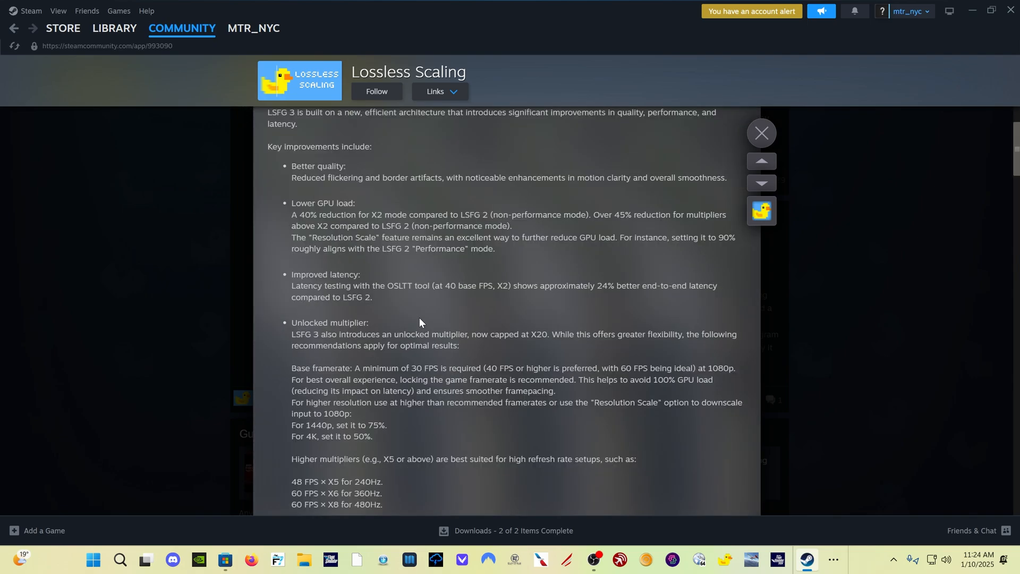
pyautogui.moveTo(507, 328)
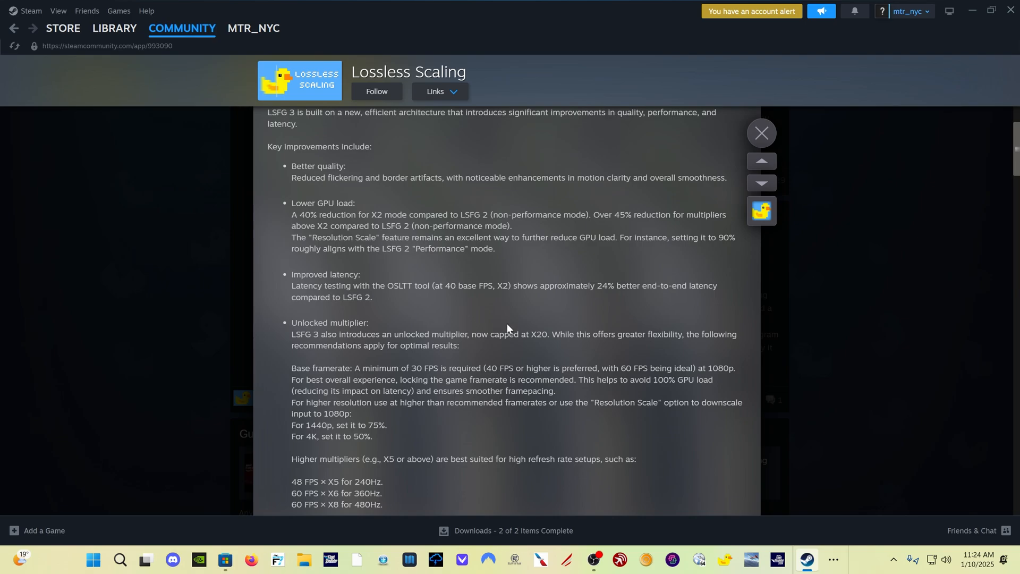
pyautogui.moveTo(545, 345)
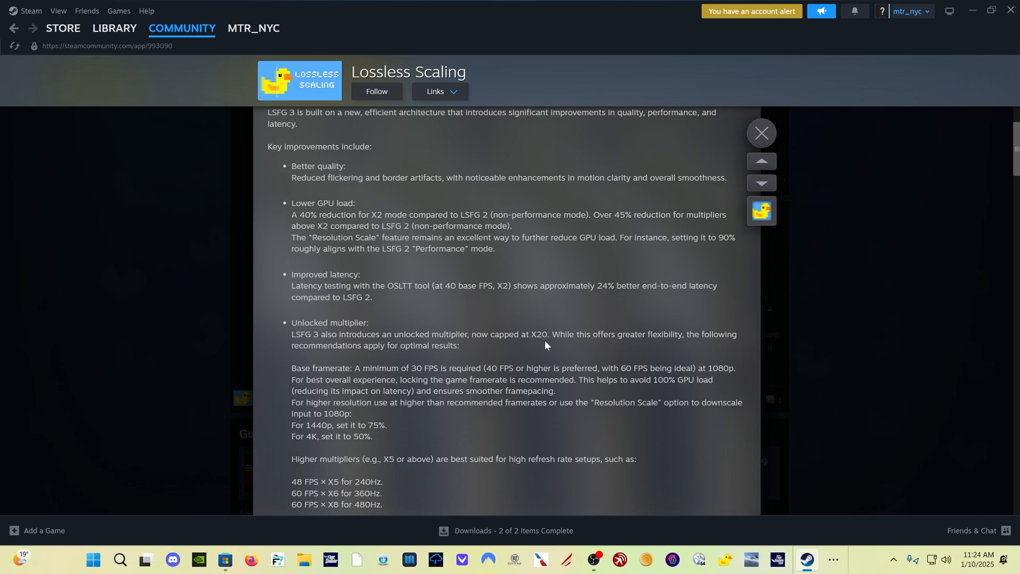
pyautogui.scroll(-3)
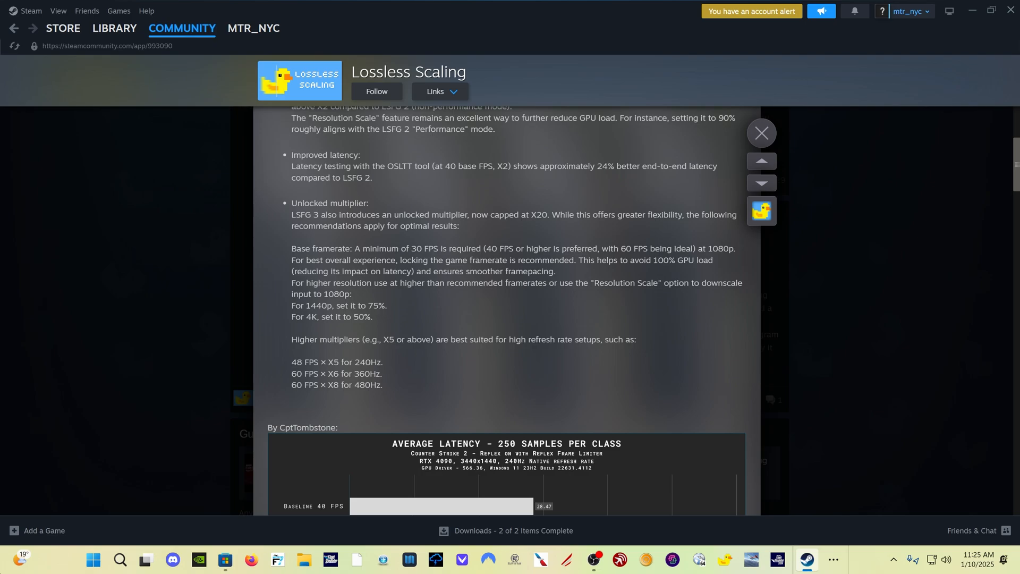
pyautogui.click(724, 559)
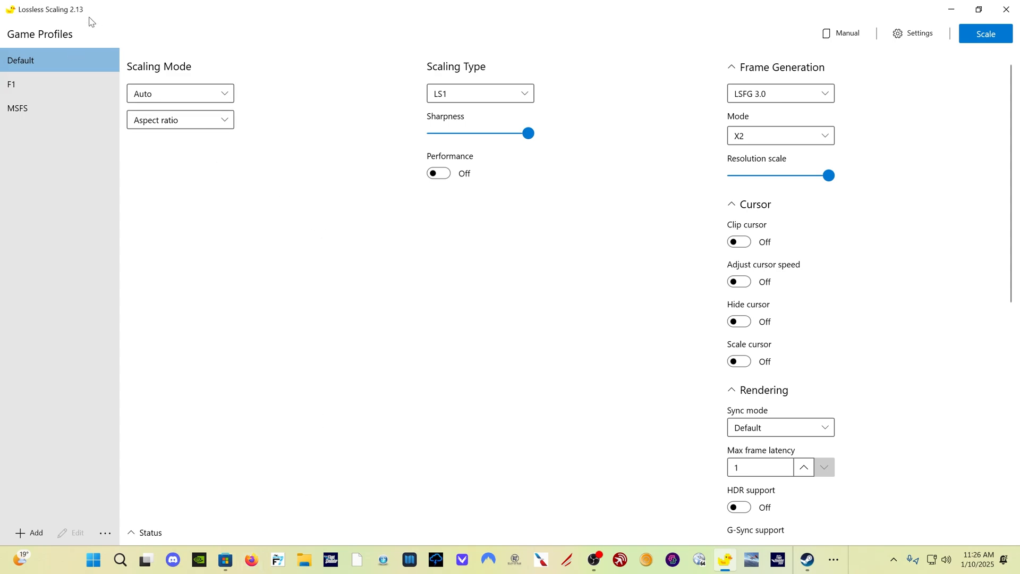
pyautogui.moveTo(73, 31)
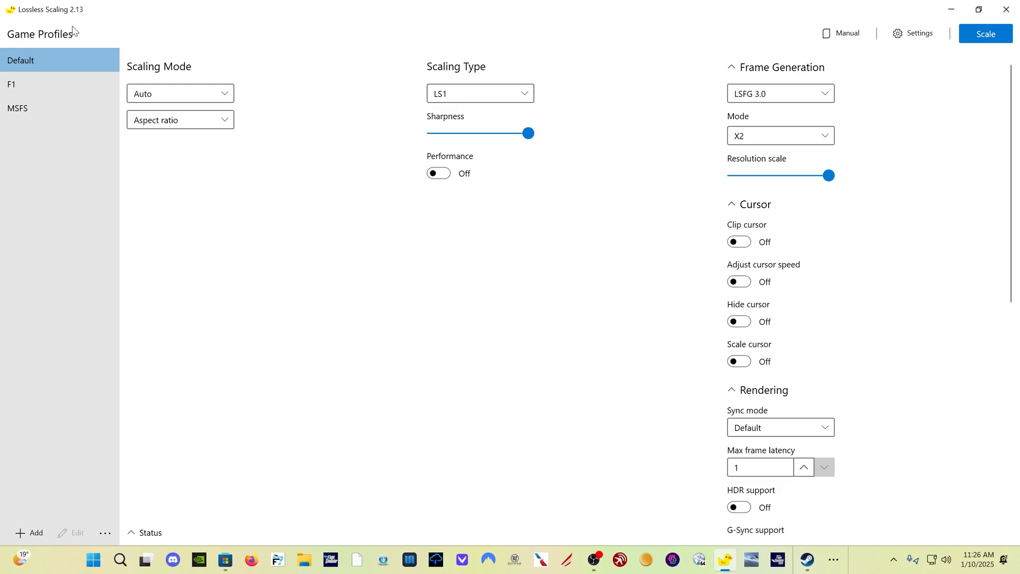
pyautogui.moveTo(246, 174)
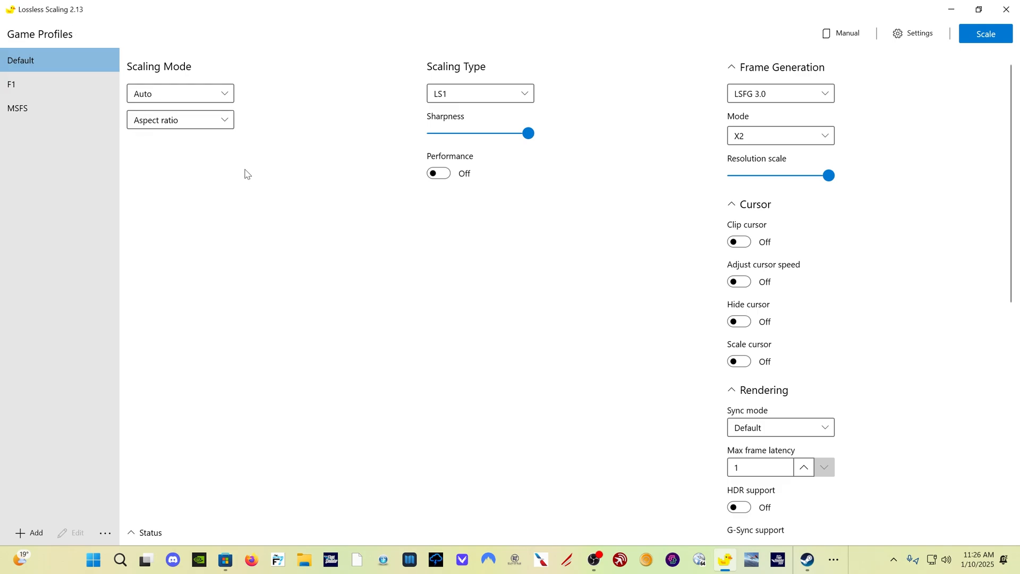
pyautogui.moveTo(768, 70)
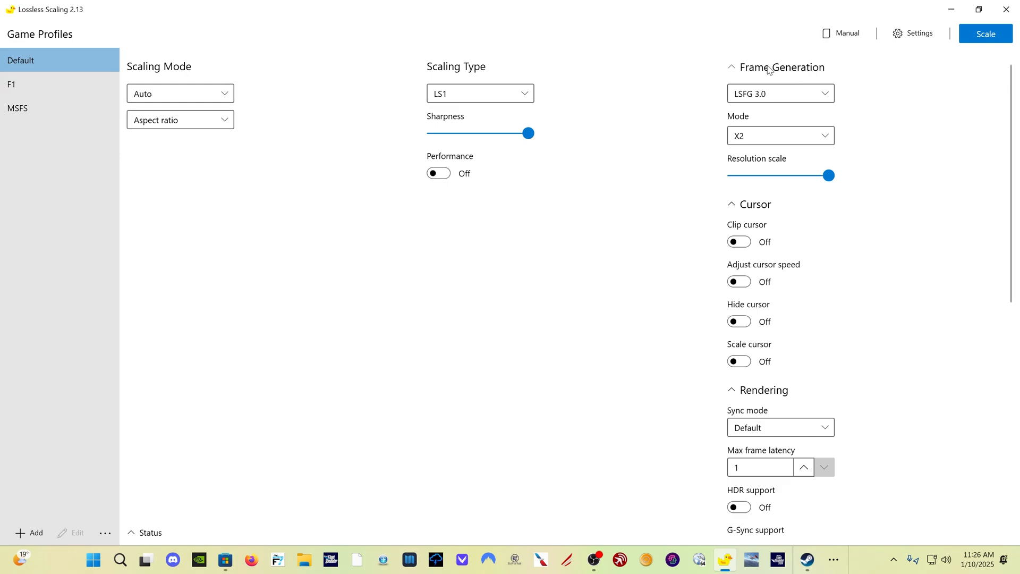
# Keep LSFG 3.0 as the frame generation version and X2 as the mode
pyautogui.click(779, 93)
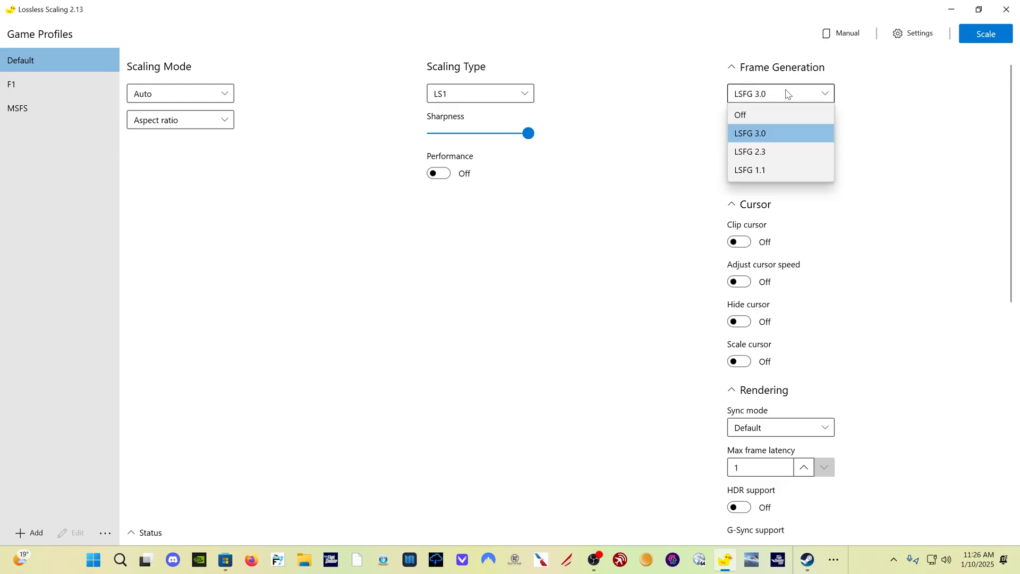
pyautogui.click(750, 133)
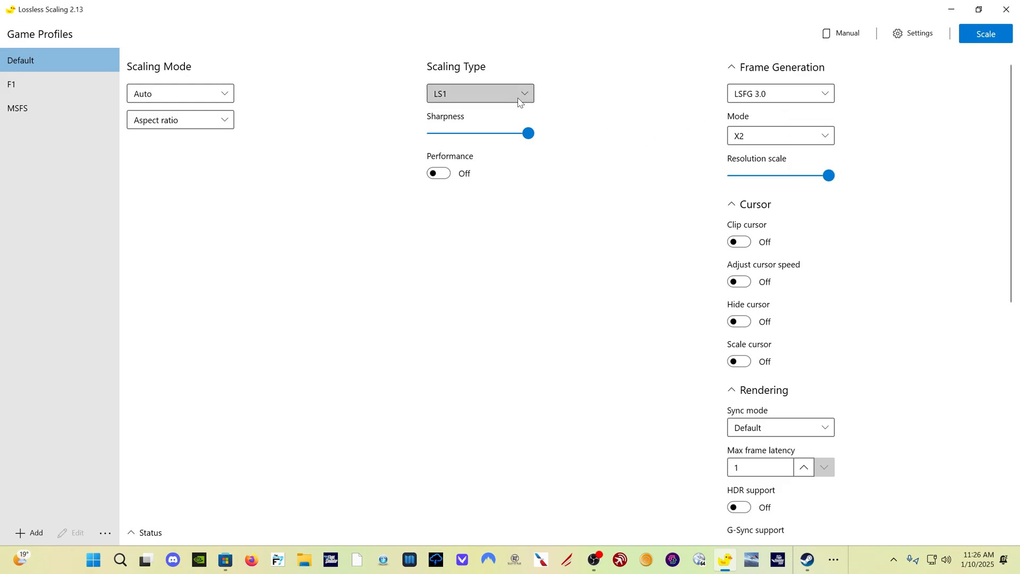
pyautogui.moveTo(492, 139)
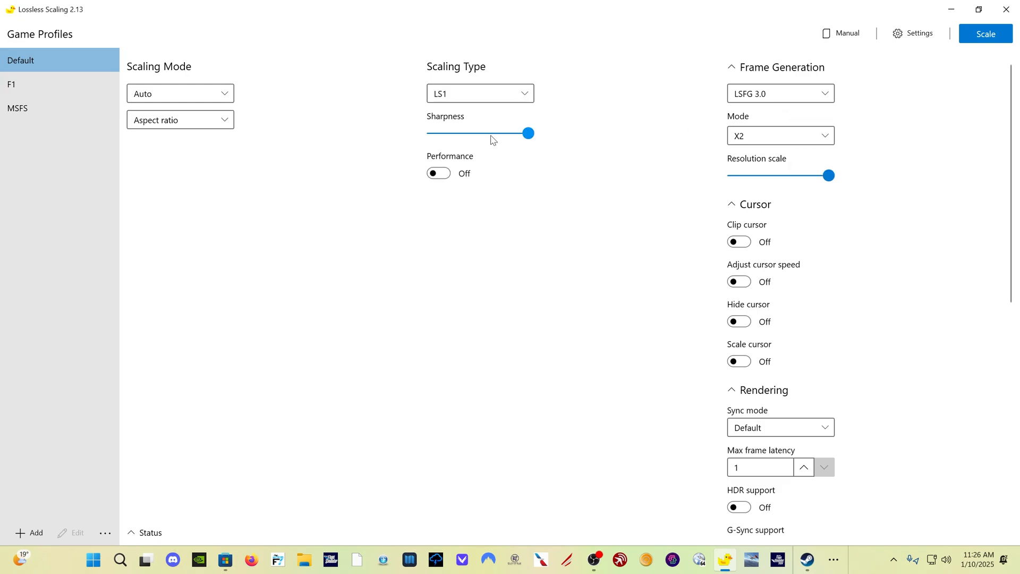
pyautogui.moveTo(780, 93)
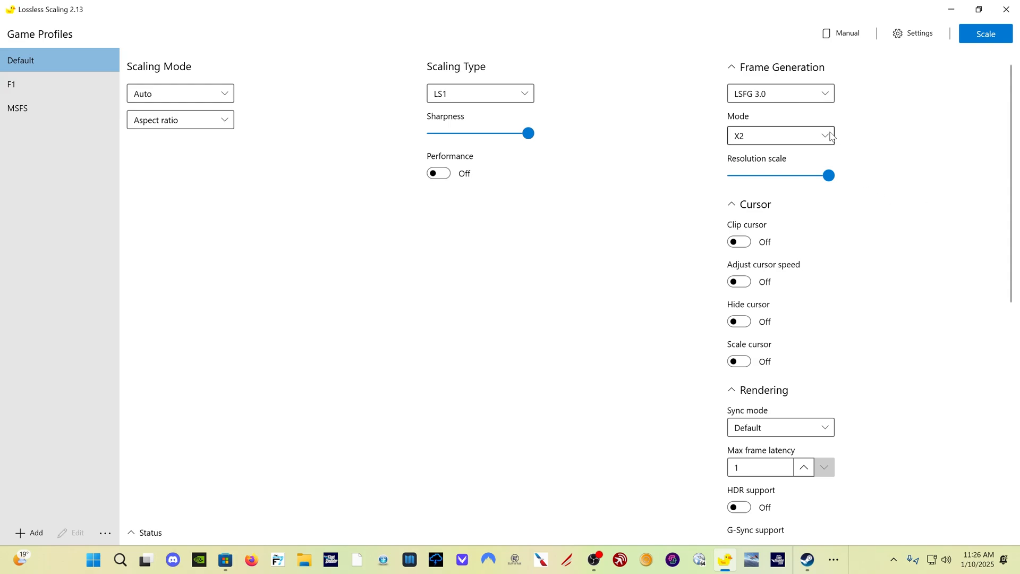
pyautogui.click(780, 136)
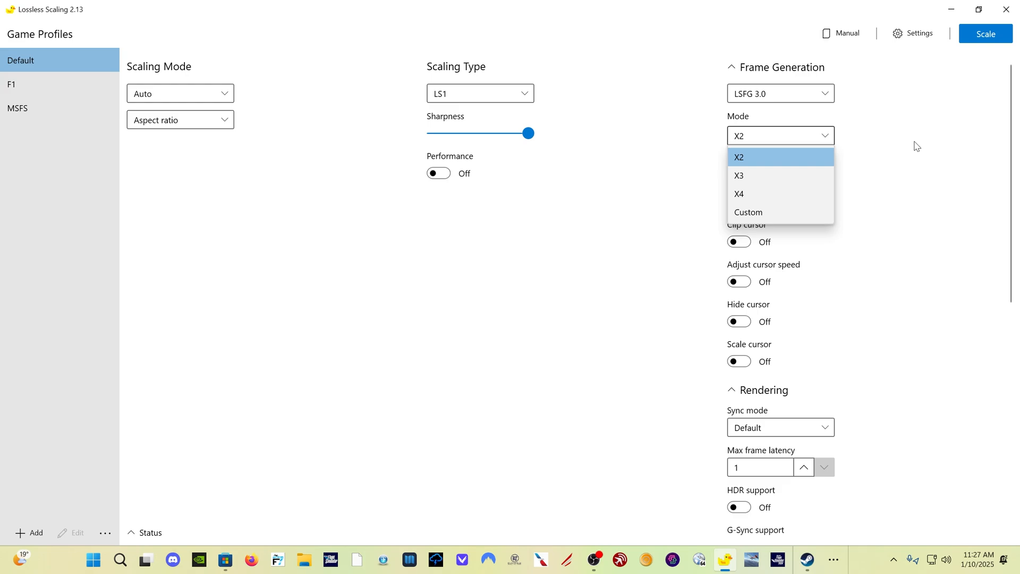
pyautogui.click(738, 156)
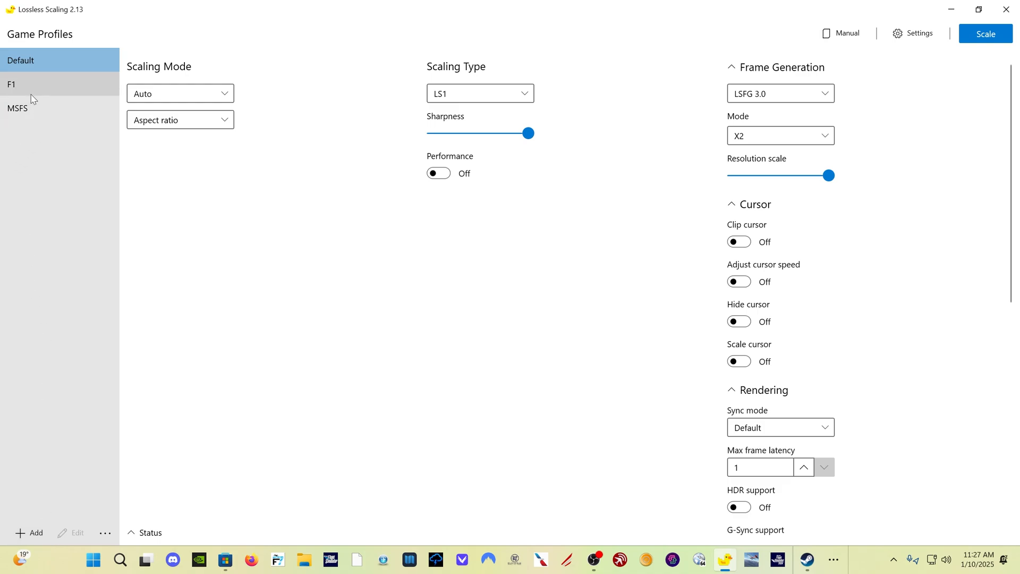
pyautogui.moveTo(73, 154)
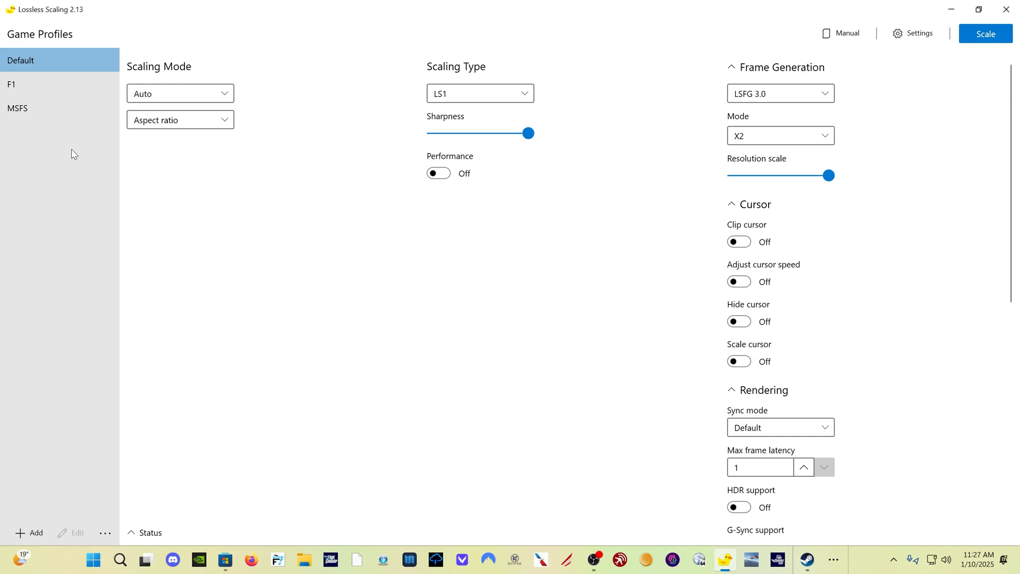
pyautogui.moveTo(10, 432)
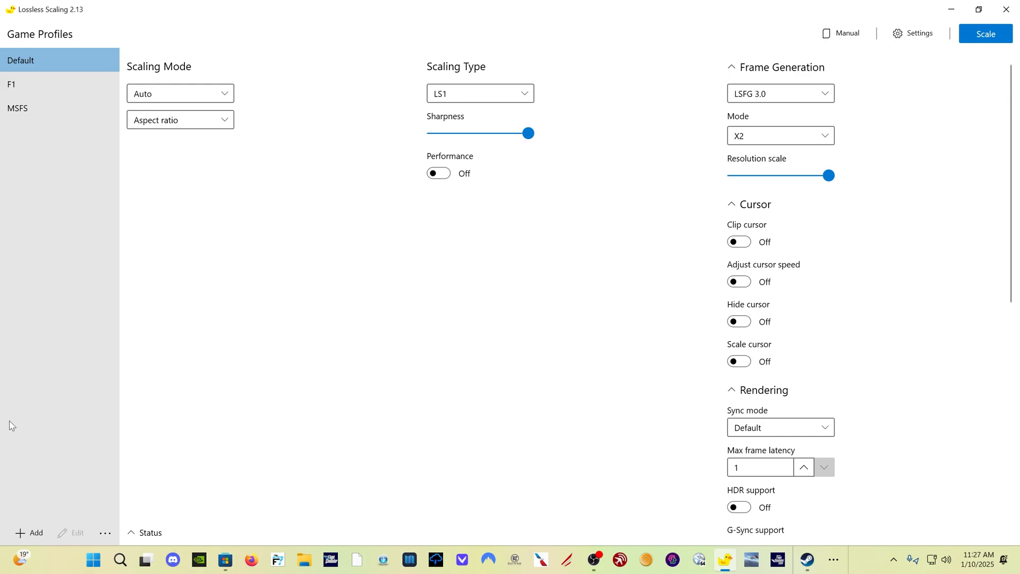
pyautogui.moveTo(414, 362)
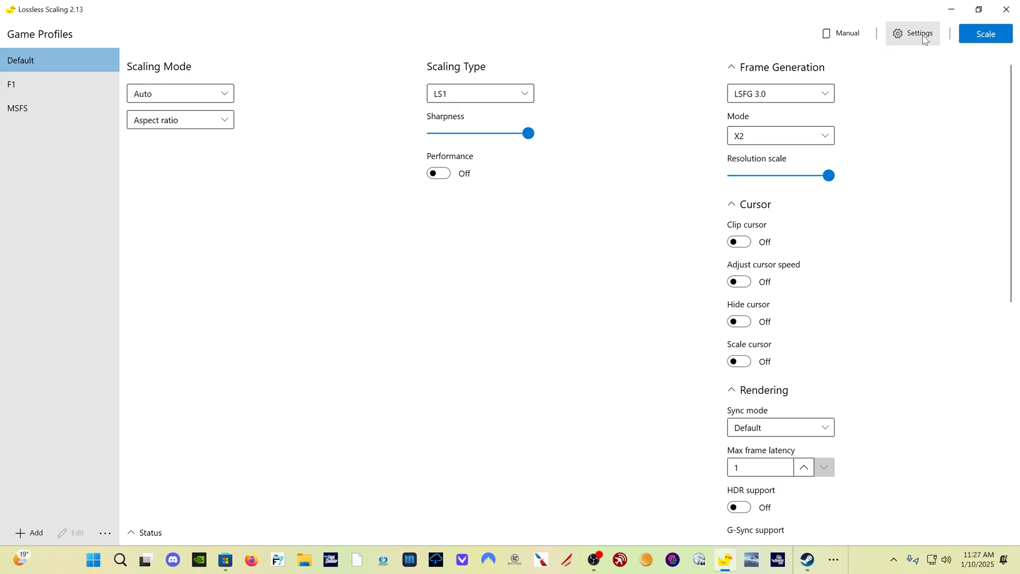
# Assign Ctrl+S to the Scale hotkey in Settings and close the dialog
pyautogui.click(912, 33)
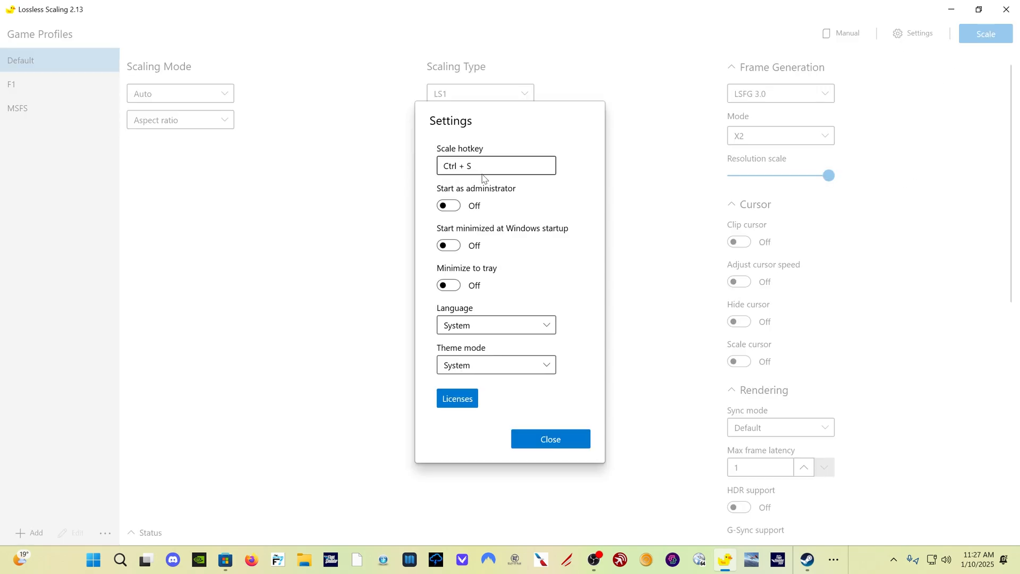
pyautogui.click(496, 165)
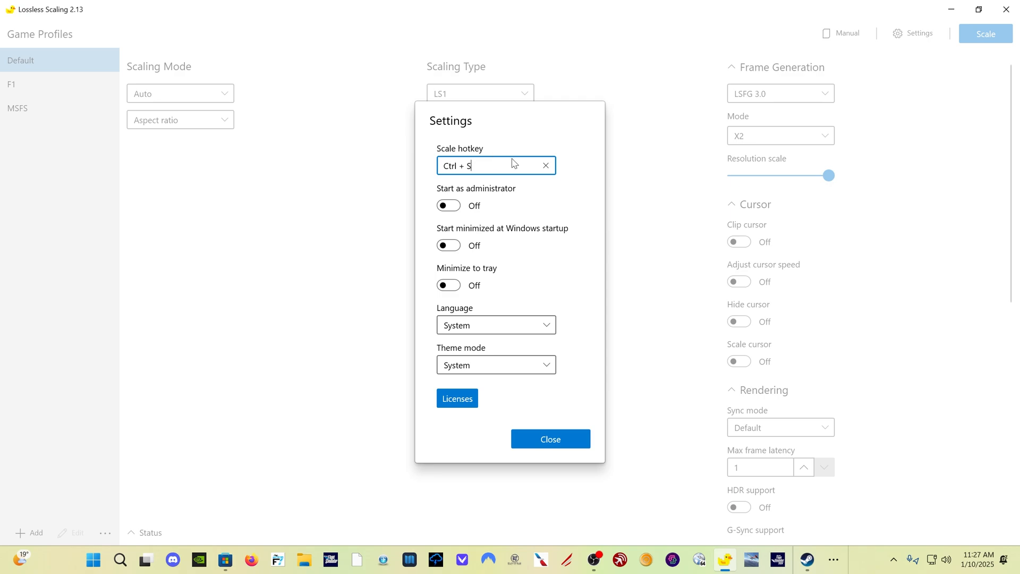
pyautogui.moveTo(504, 162)
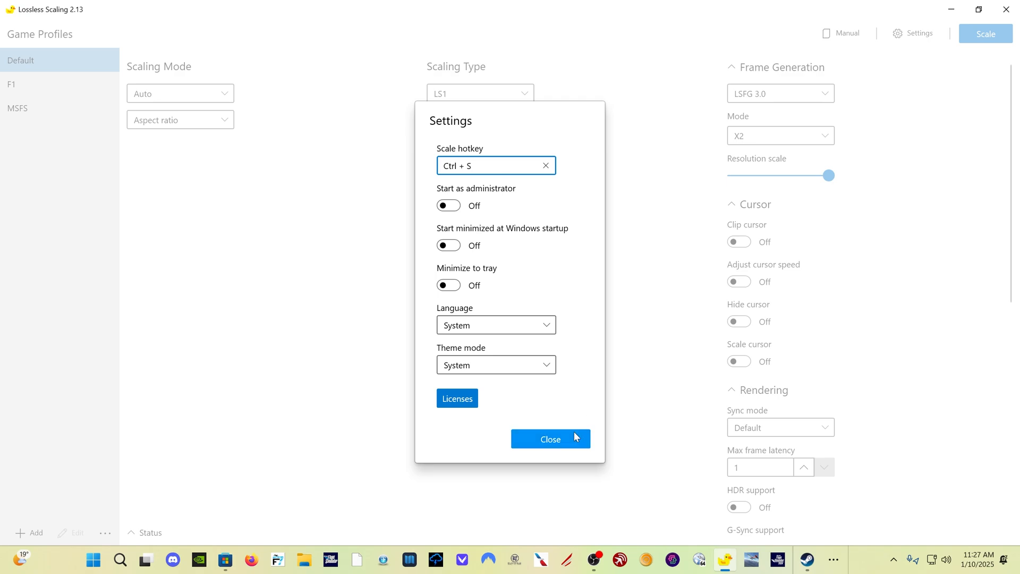
pyautogui.click(550, 438)
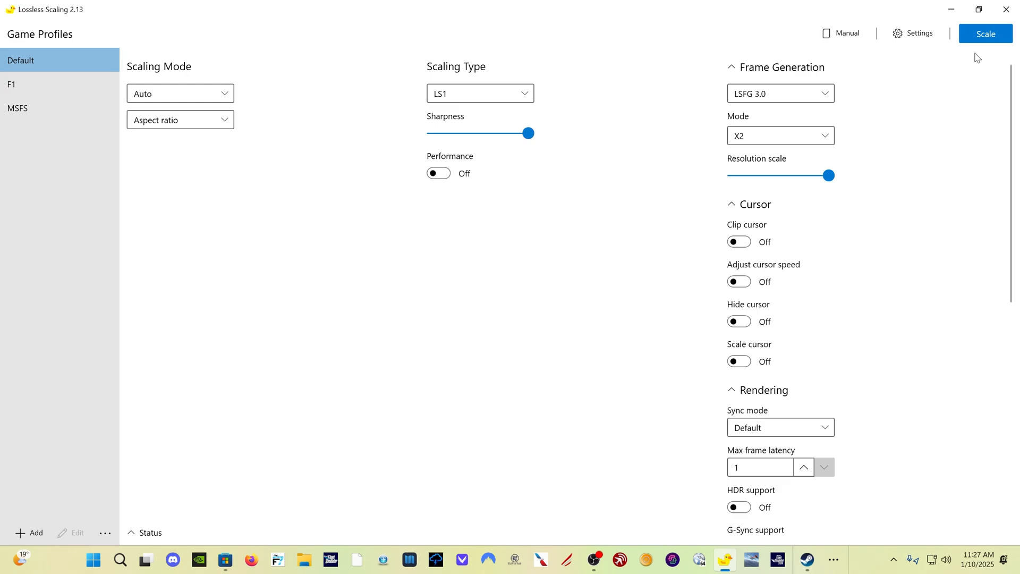
pyautogui.moveTo(968, 61)
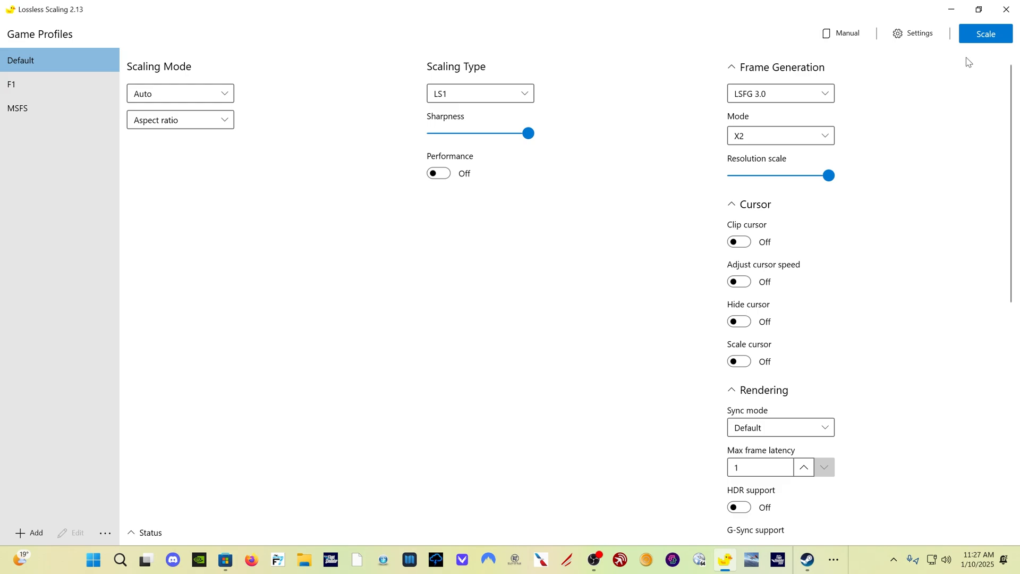
pyautogui.moveTo(959, 65)
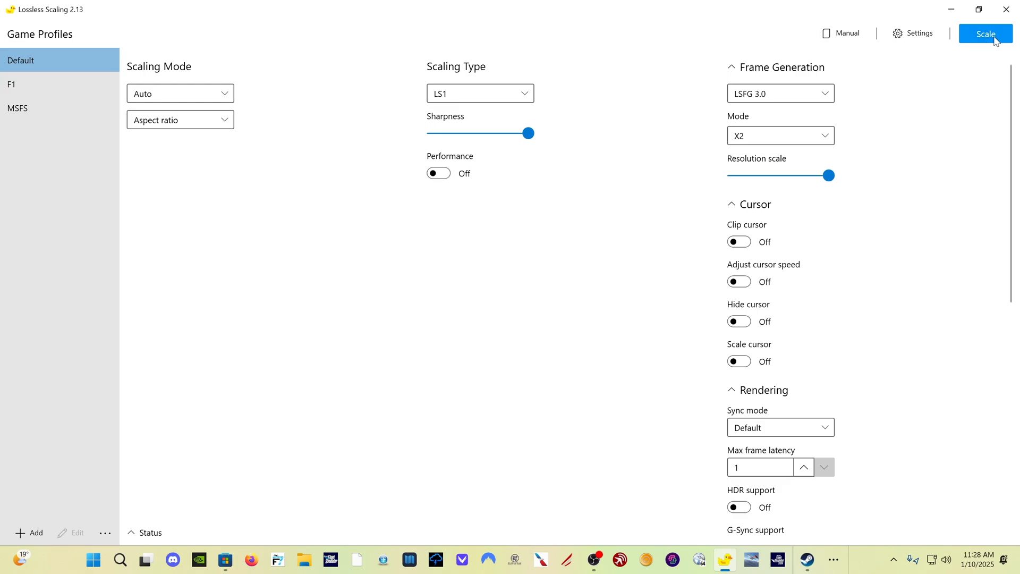
pyautogui.moveTo(985, 33)
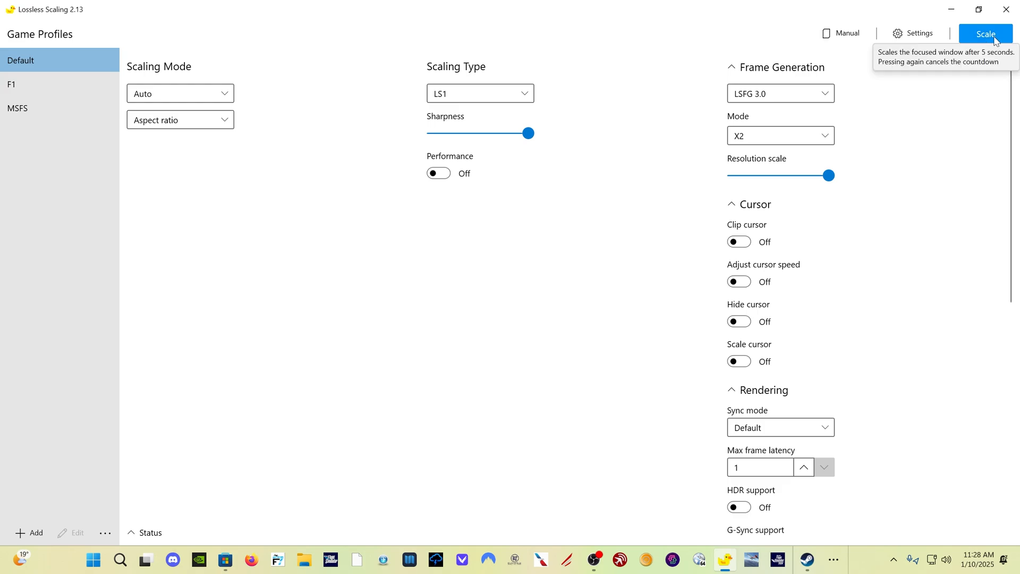
pyautogui.moveTo(956, 58)
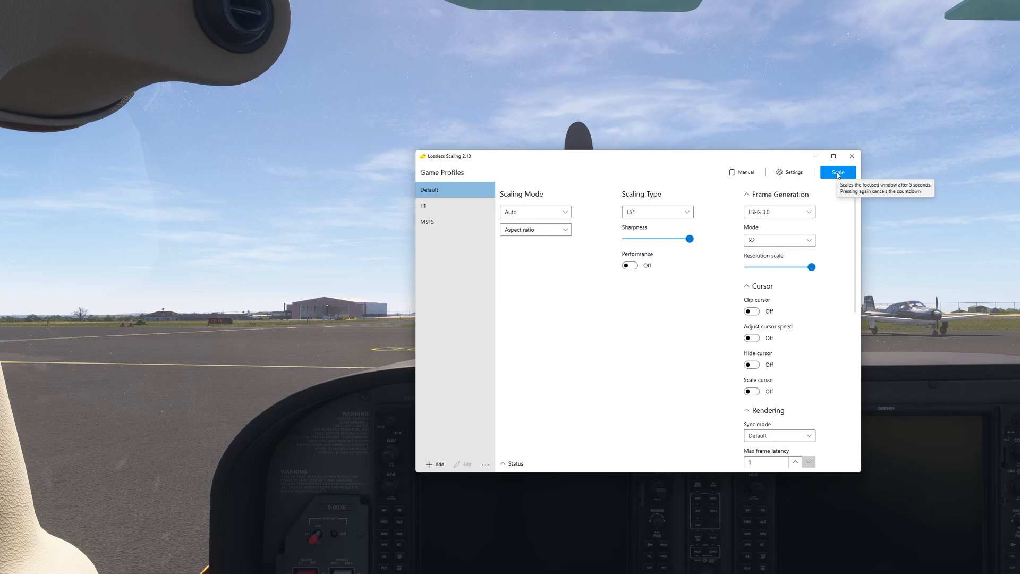
# Toggle Scale off and on until frame generation runs over the Flight Simulator cockpit
pyautogui.click(838, 171)
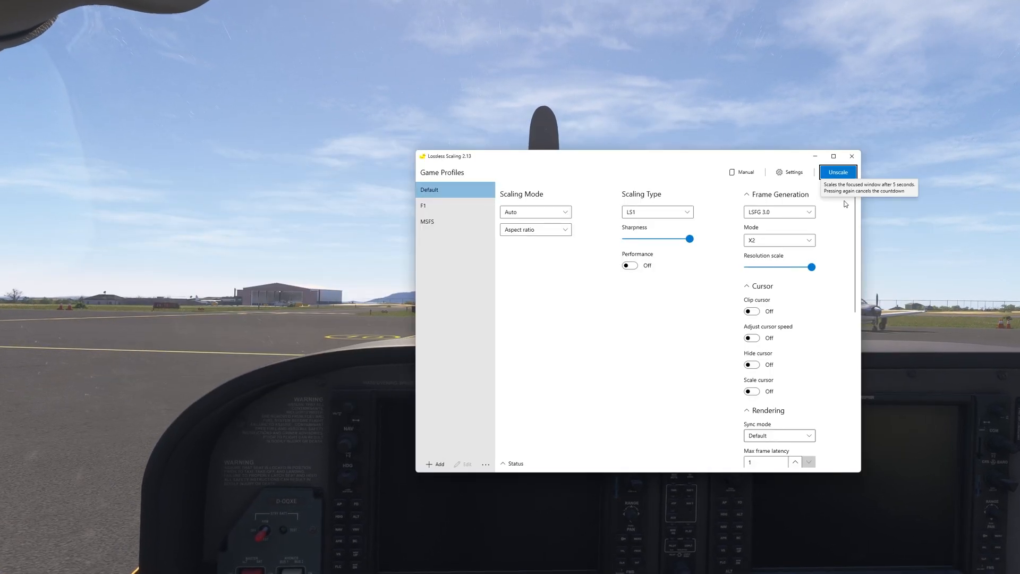
pyautogui.click(838, 171)
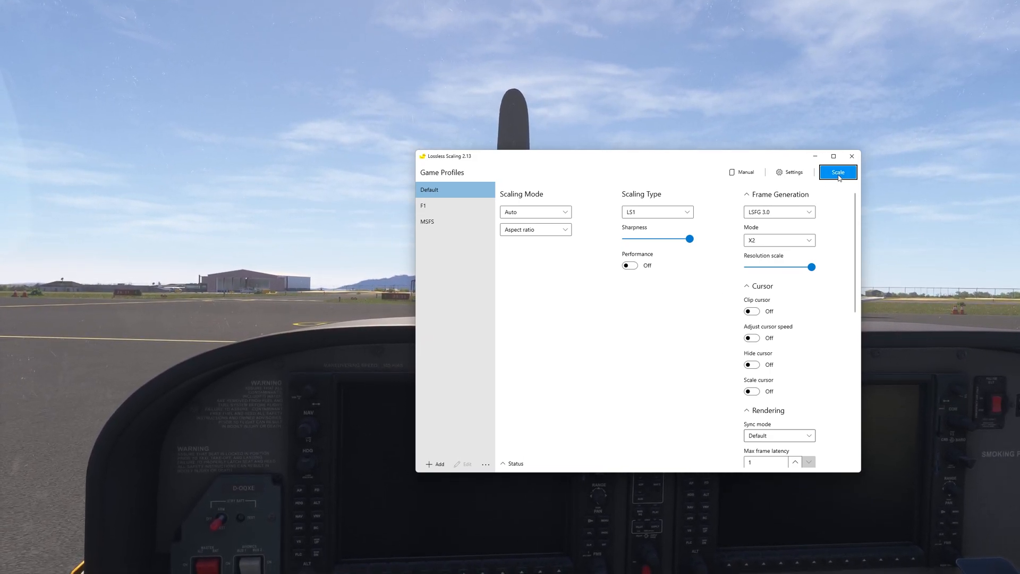
pyautogui.click(838, 172)
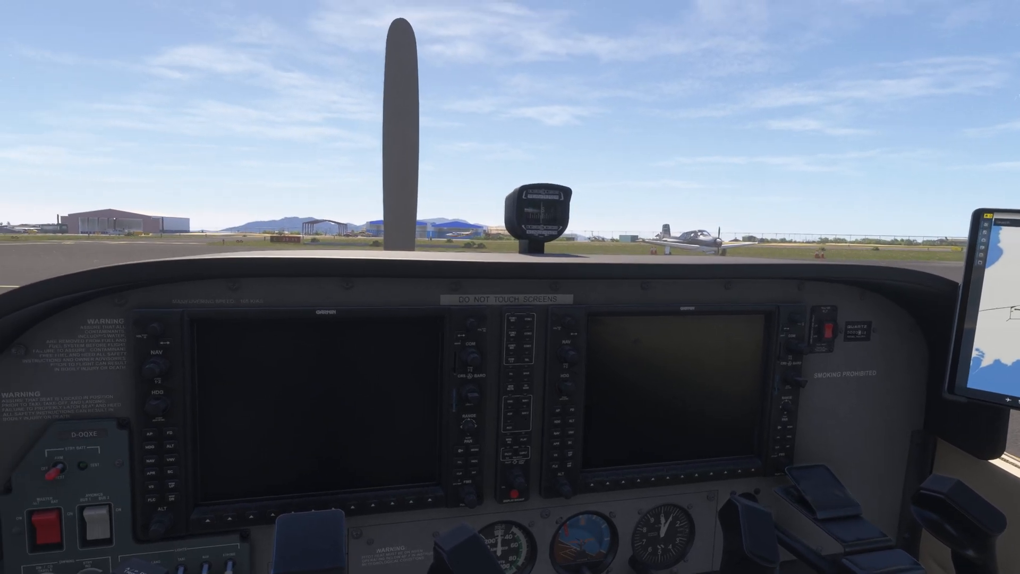
pyautogui.click(838, 172)
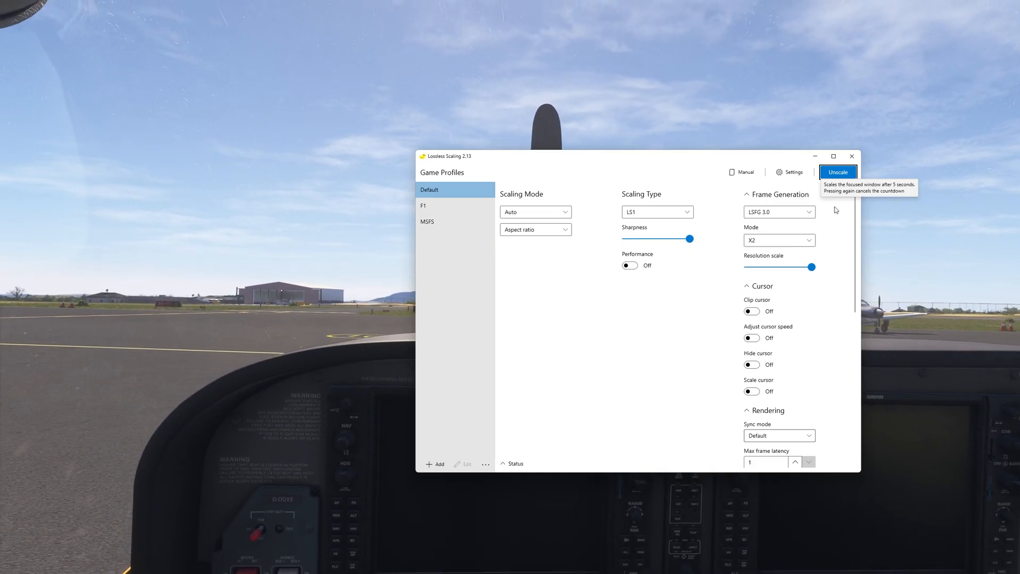
# Unscale, restart the countdown, and close the Select Game Window notice
pyautogui.click(837, 171)
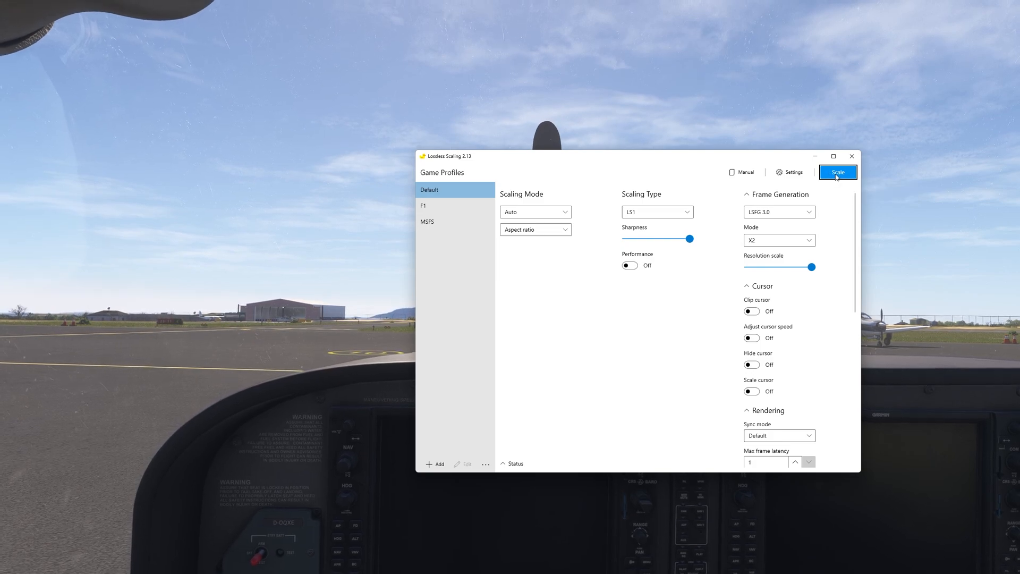
pyautogui.click(837, 171)
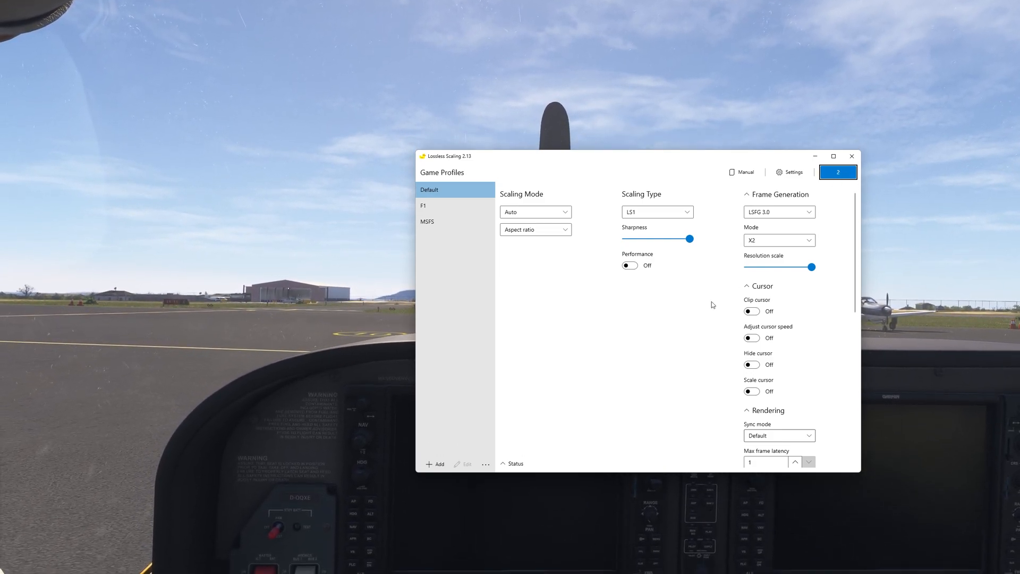
pyautogui.click(837, 172)
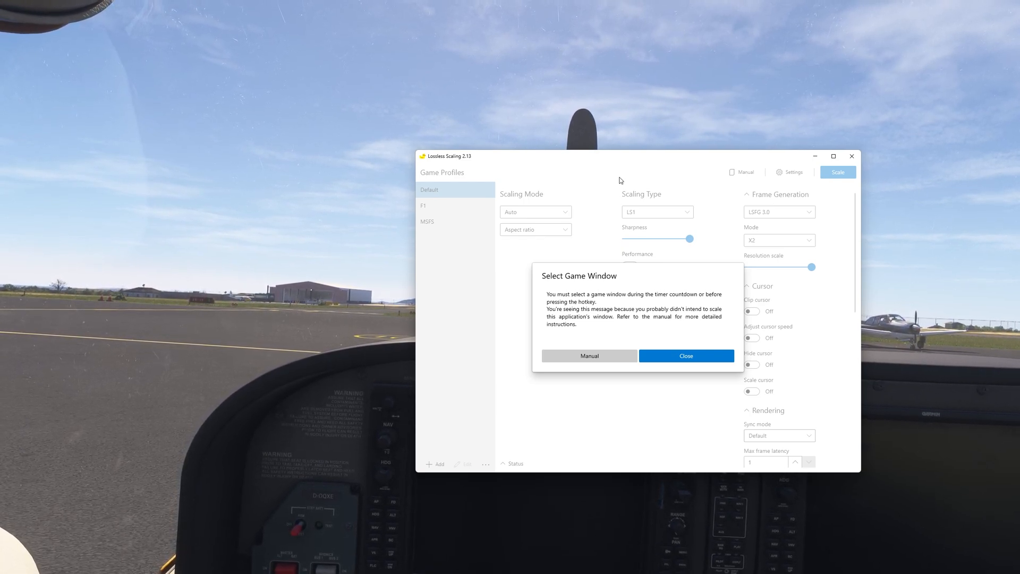
pyautogui.click(684, 356)
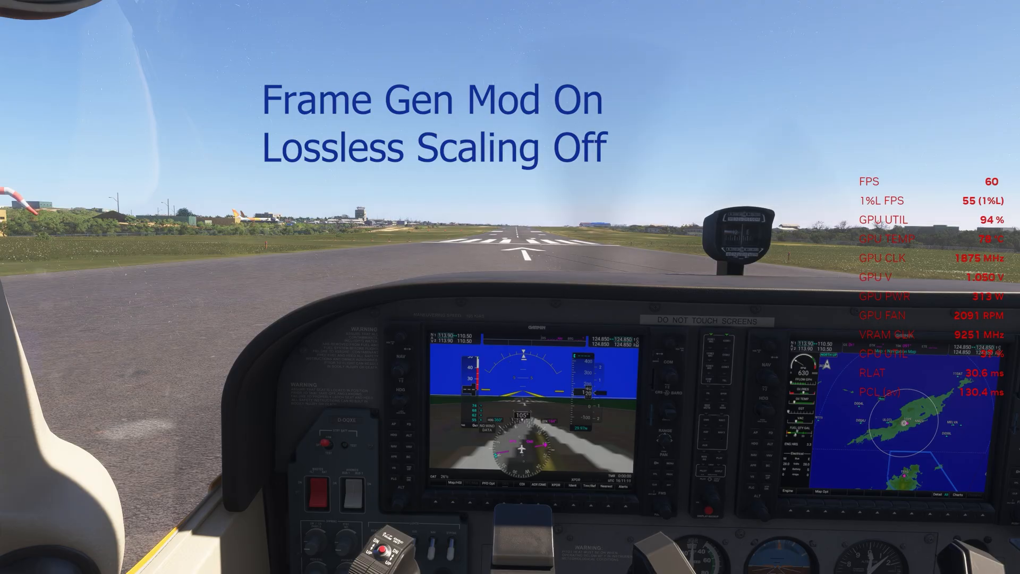